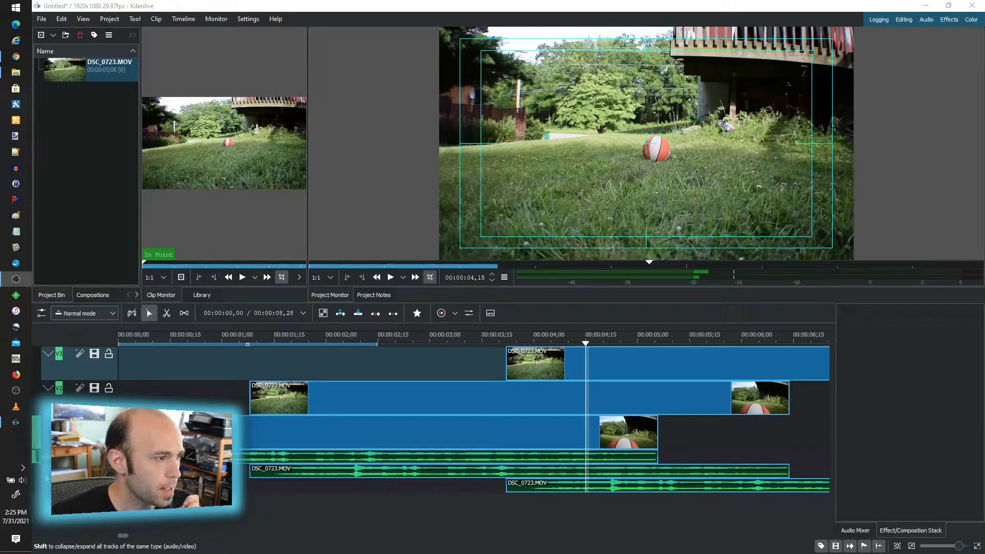
Set one camera clip as the audio reference and align the other clips to it
click(361, 462)
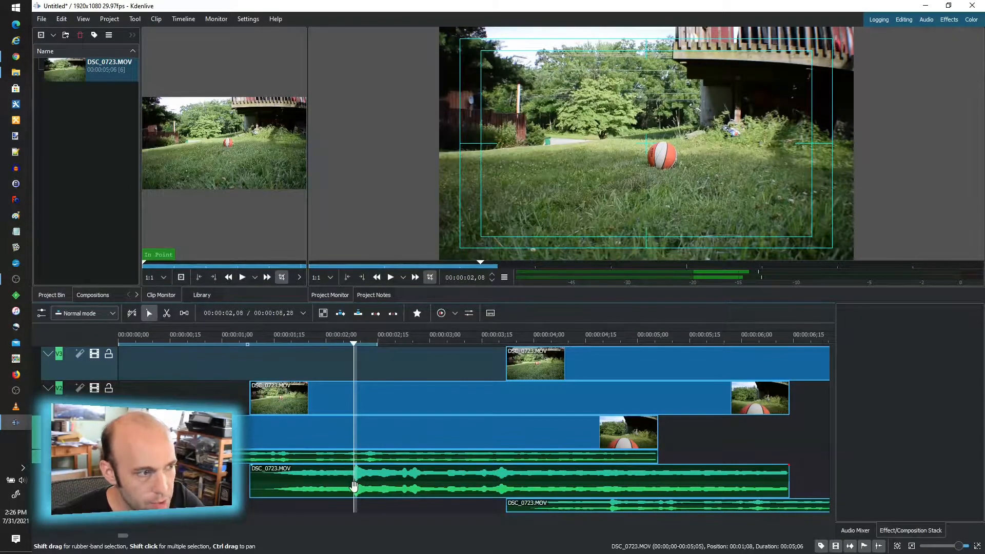
right_click(355, 487)
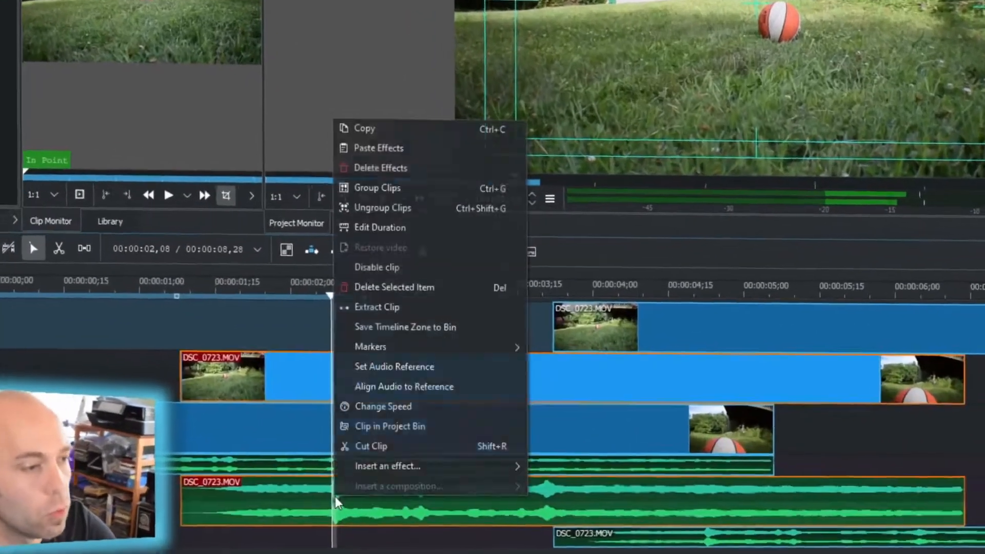
mouse_move(370, 346)
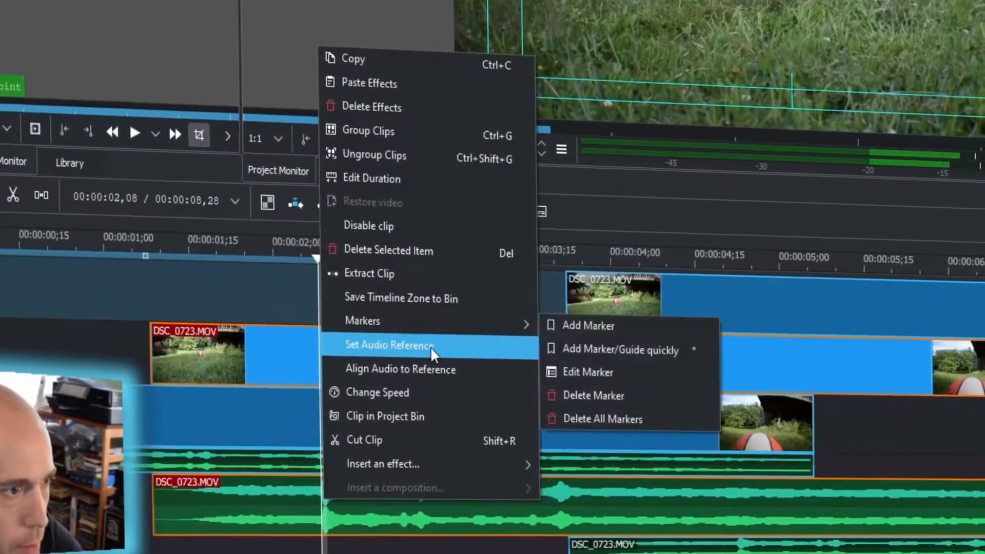
mouse_move(389, 332)
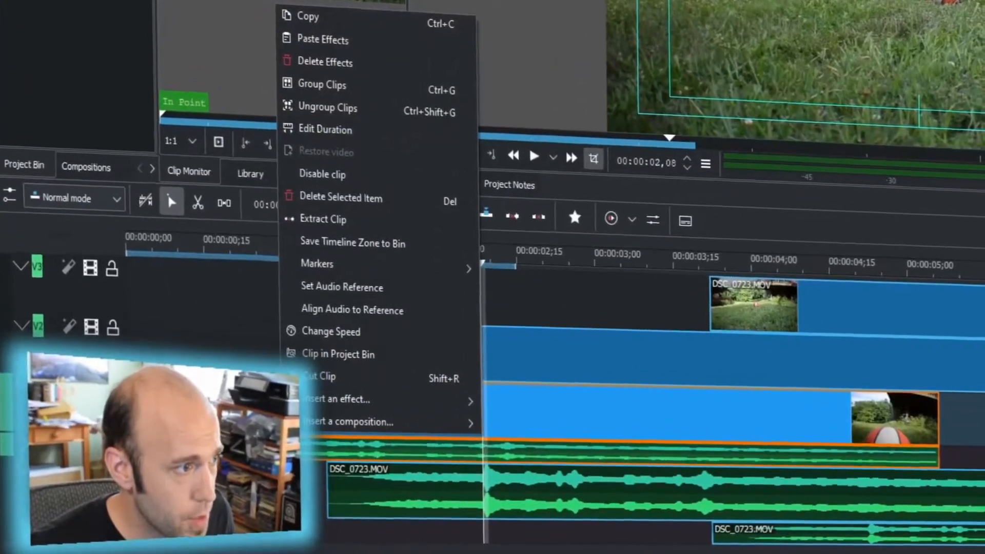
mouse_move(373, 279)
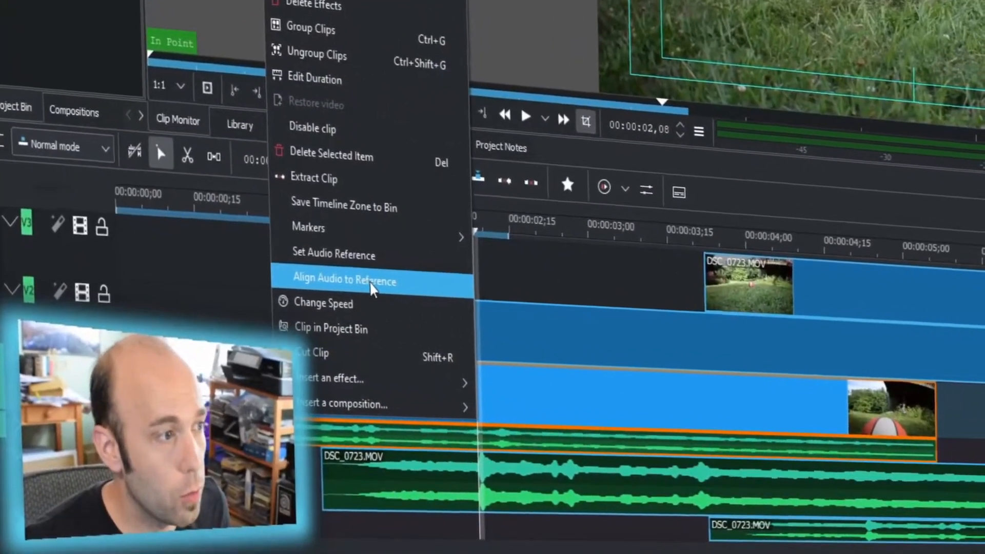
click(345, 280)
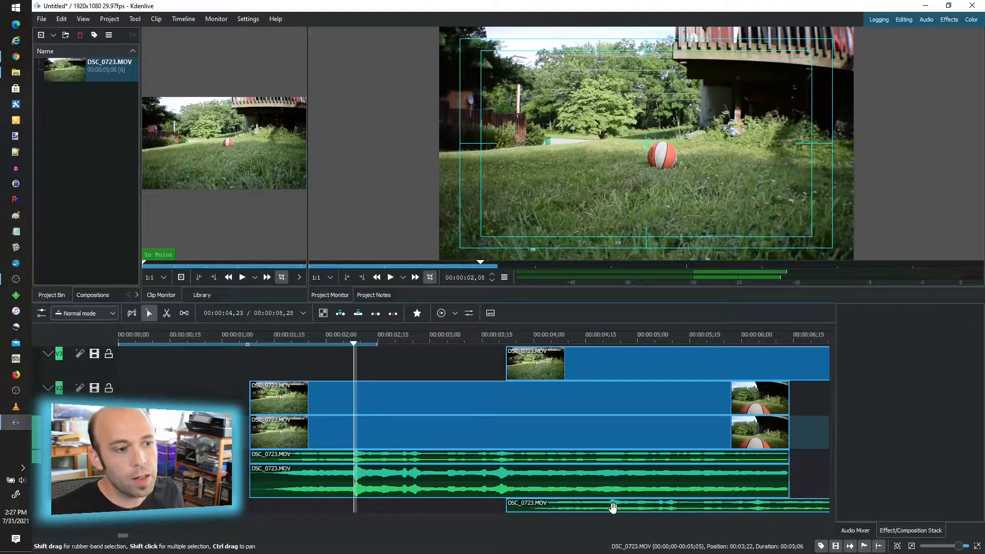
right_click(613, 508)
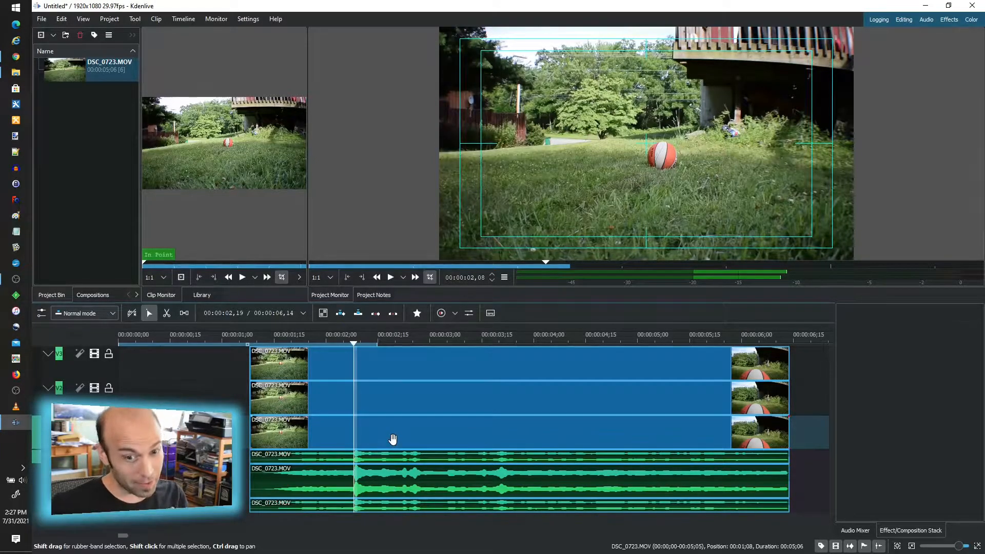
mouse_move(607, 212)
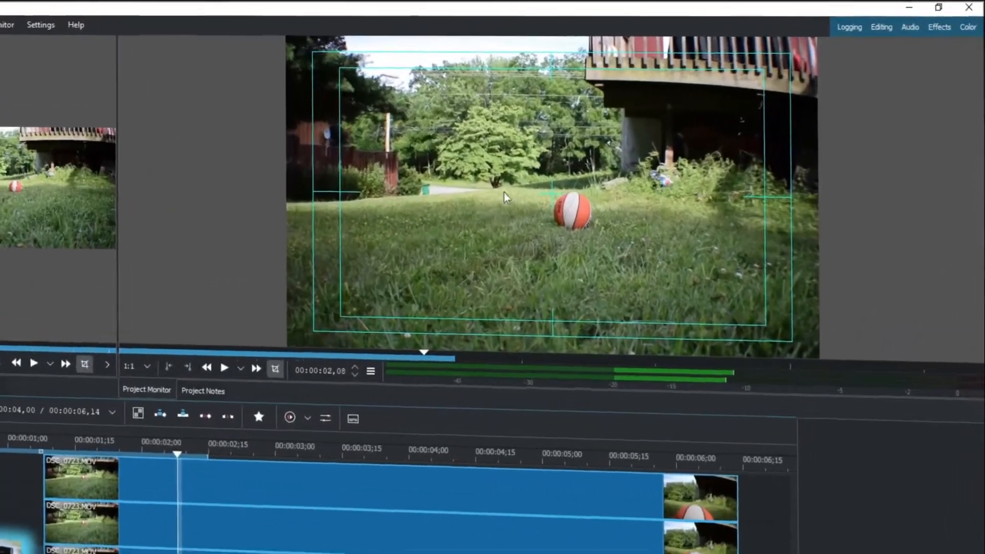
Enable Multitrack view in the project monitor and move the playhead to the 3-second mark
right_click(507, 197)
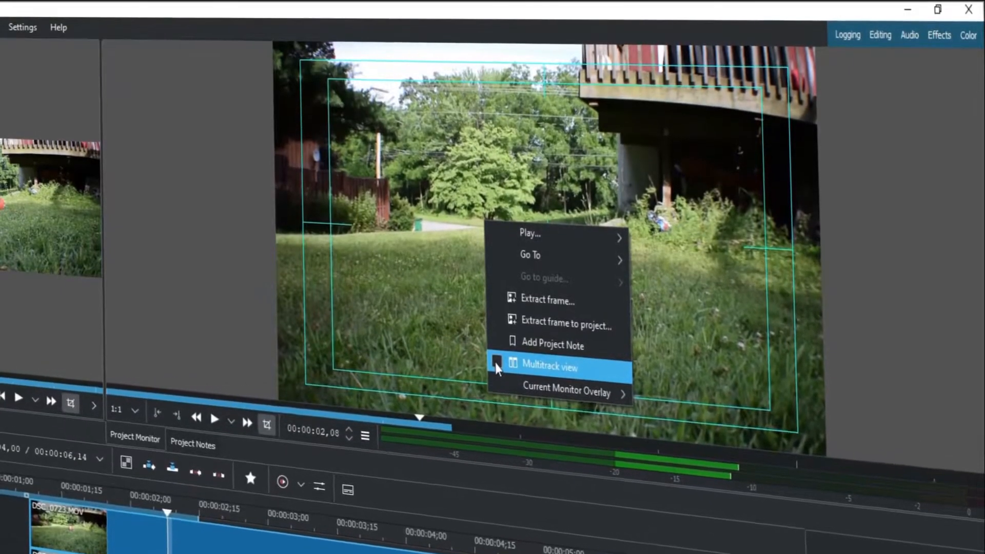
click(551, 367)
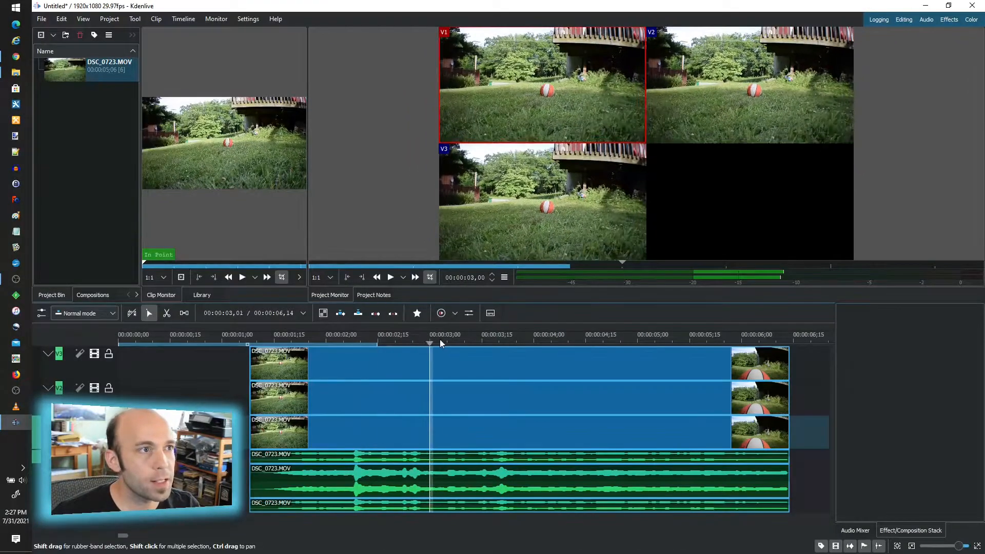
click(457, 342)
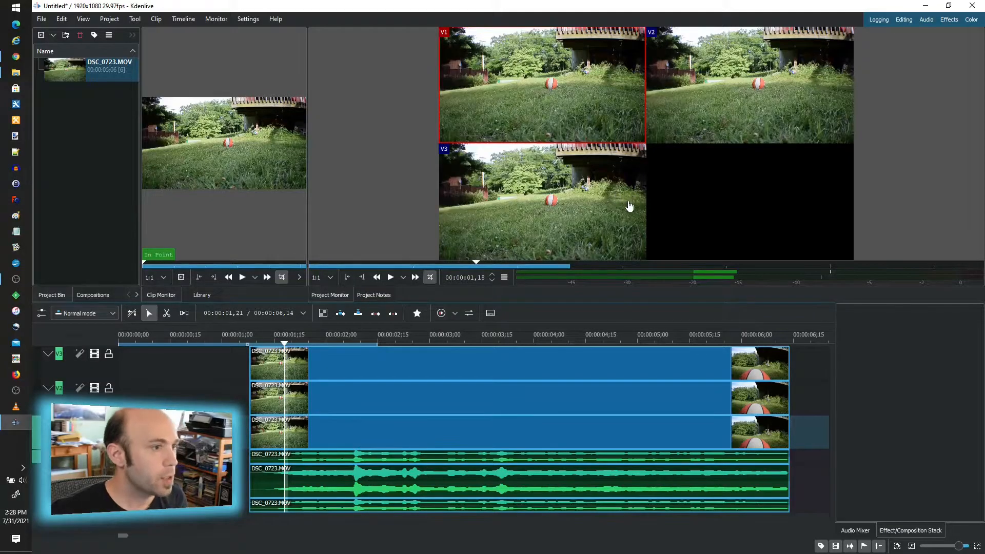
mouse_move(674, 243)
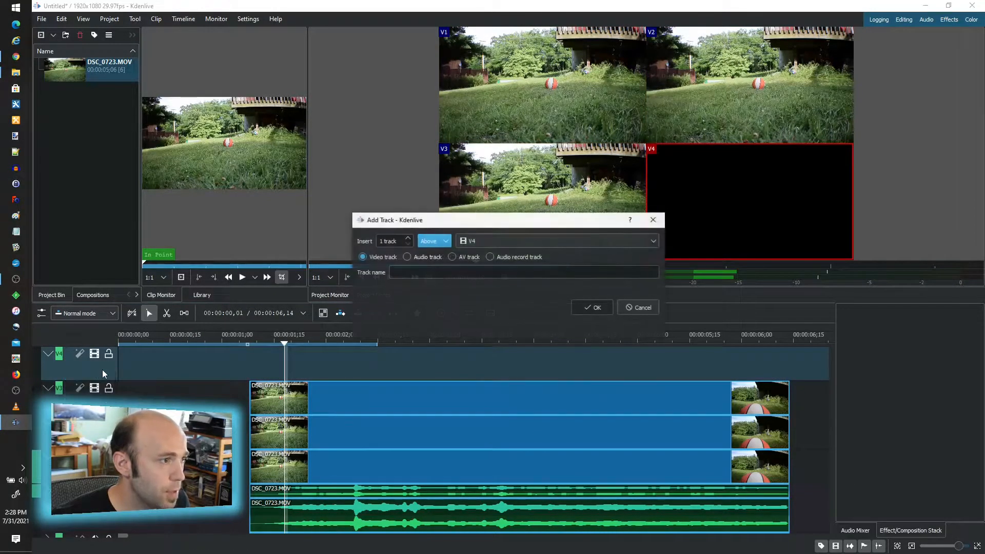
Insert a new video track and audio track, then select the fourth clip copy on V4
click(592, 307)
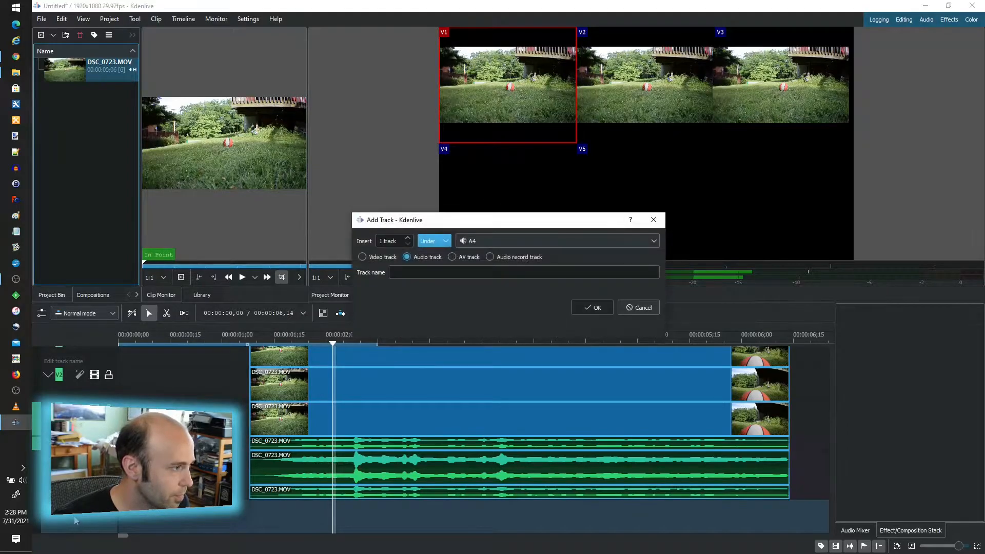
click(591, 307)
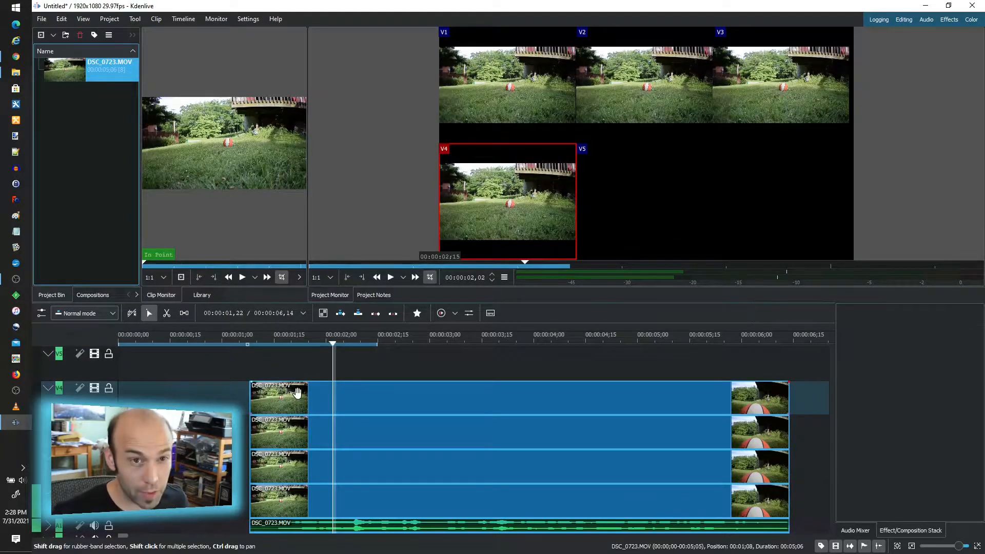
click(507, 85)
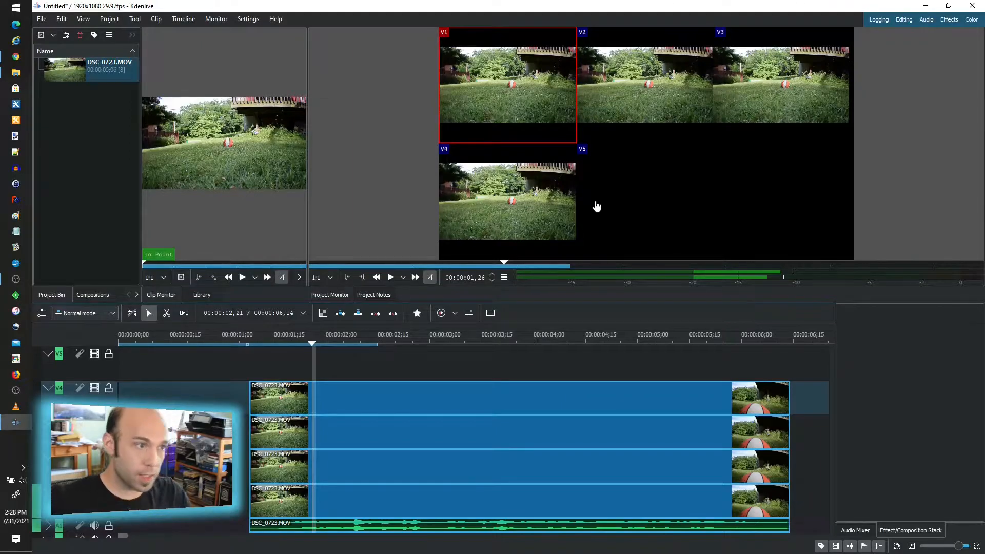
mouse_move(619, 265)
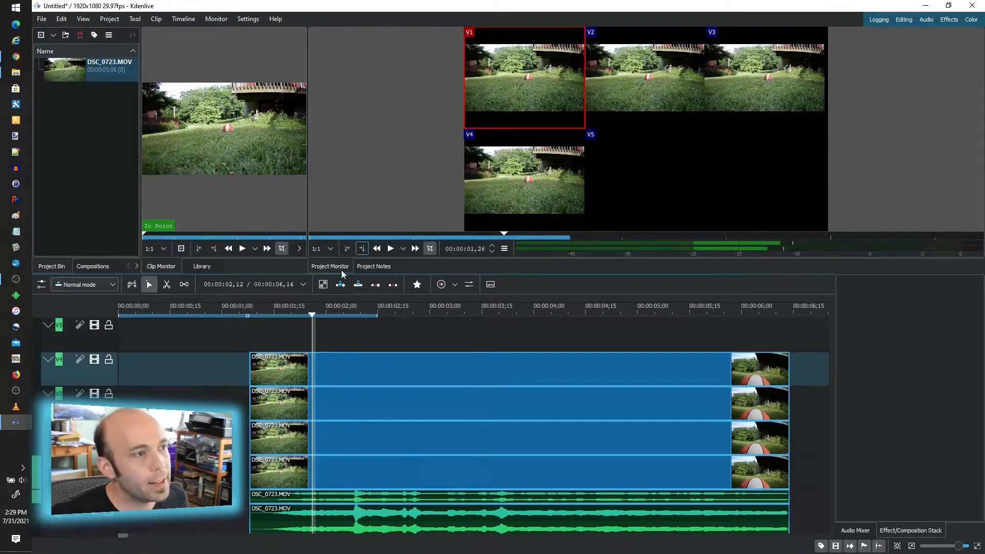
Add a guide at the playhead and jump to the existing guide at 00:00:03,05
click(406, 314)
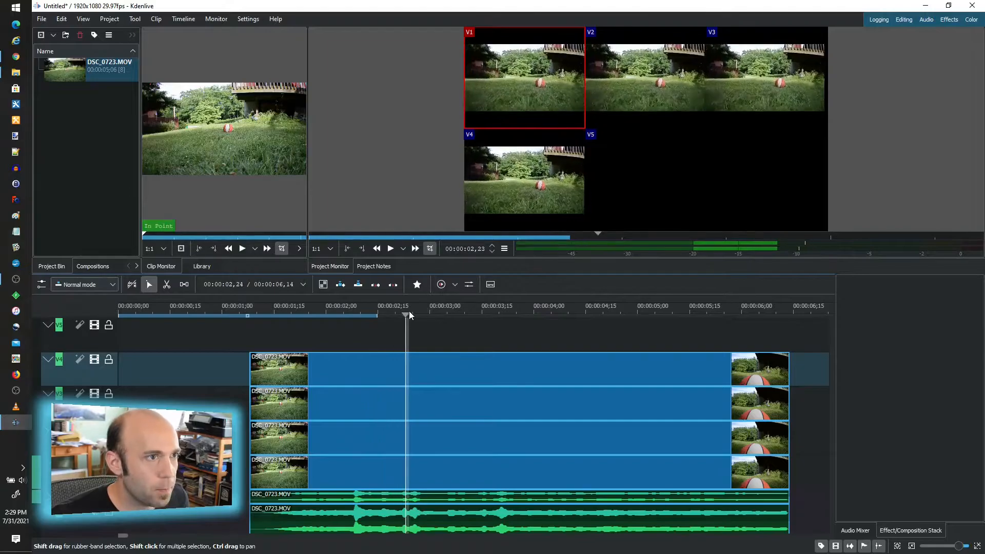
right_click(377, 331)
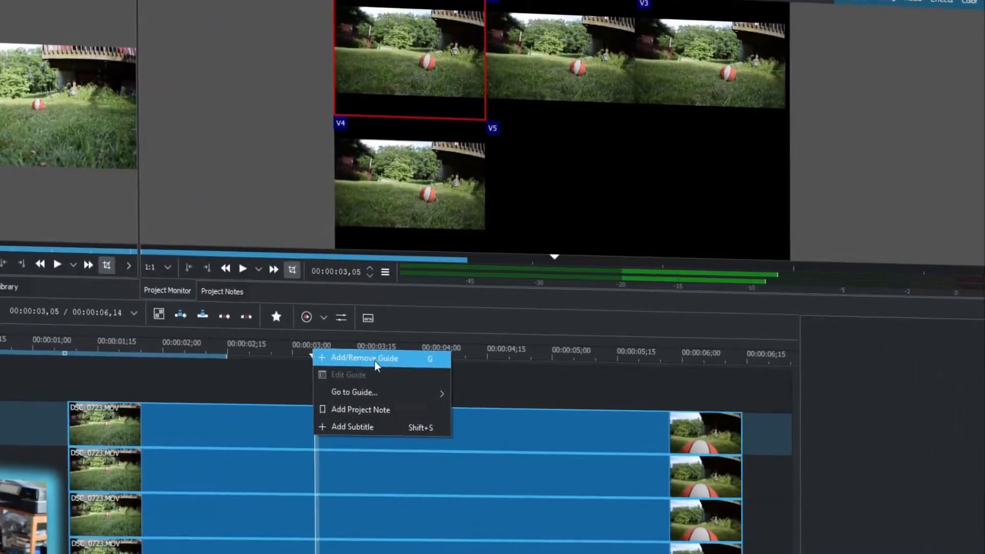
click(365, 358)
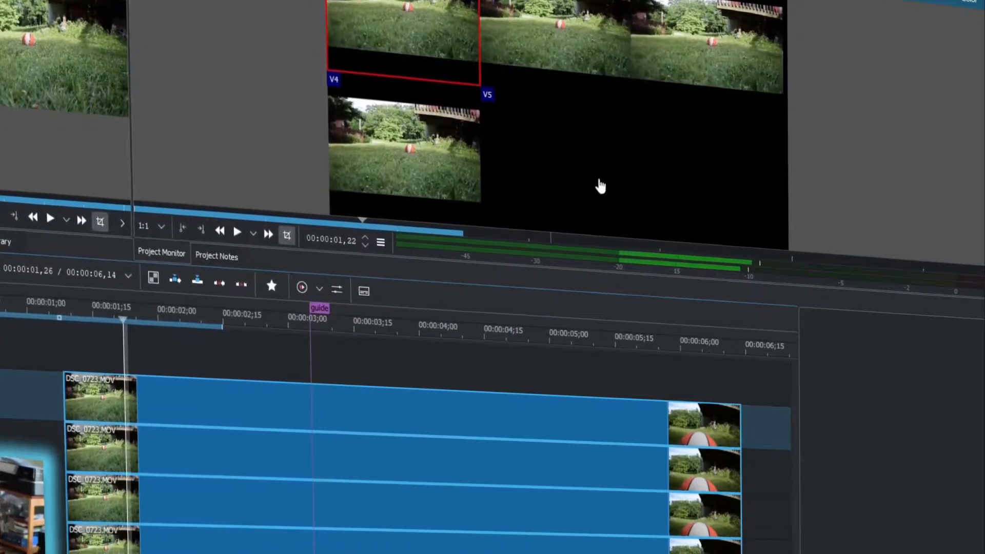
right_click(601, 185)
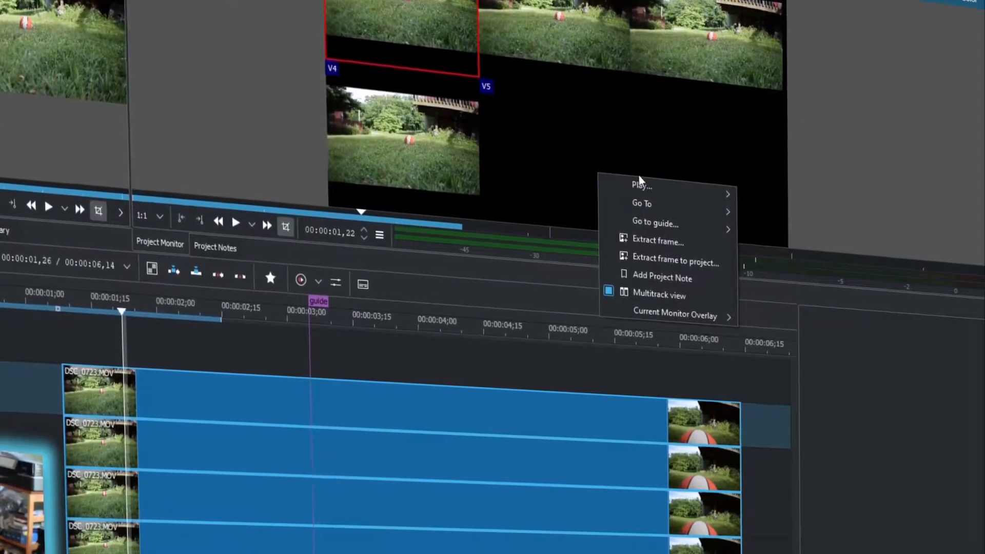
mouse_move(655, 222)
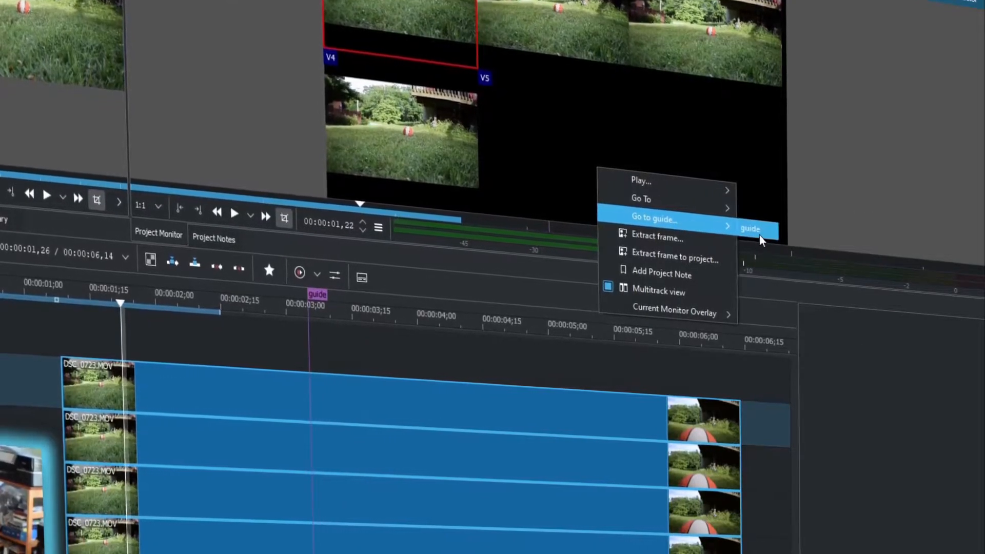
click(751, 229)
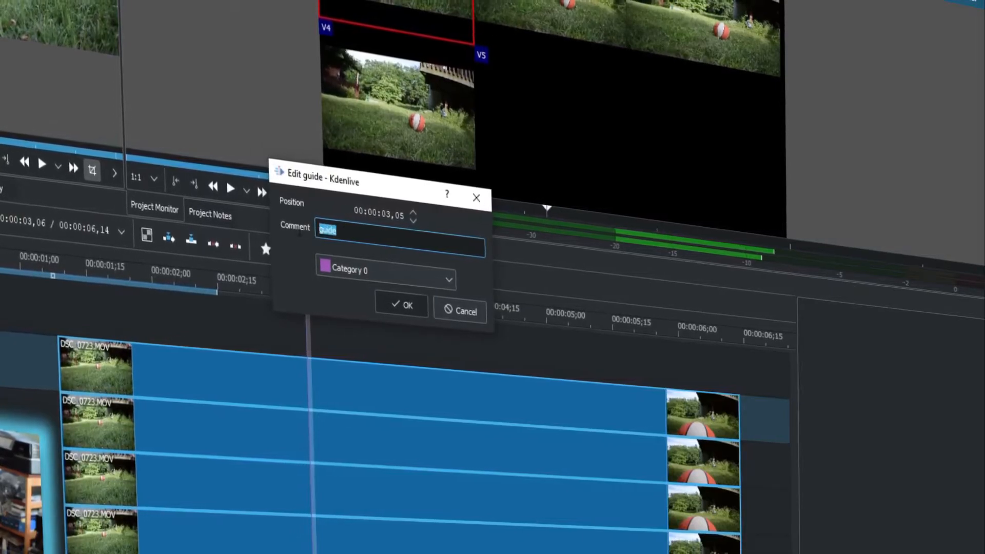
Rename the guide 'Scene 2 STart' in Category 4, then jump to it to verify
text(Scene 2 STart)
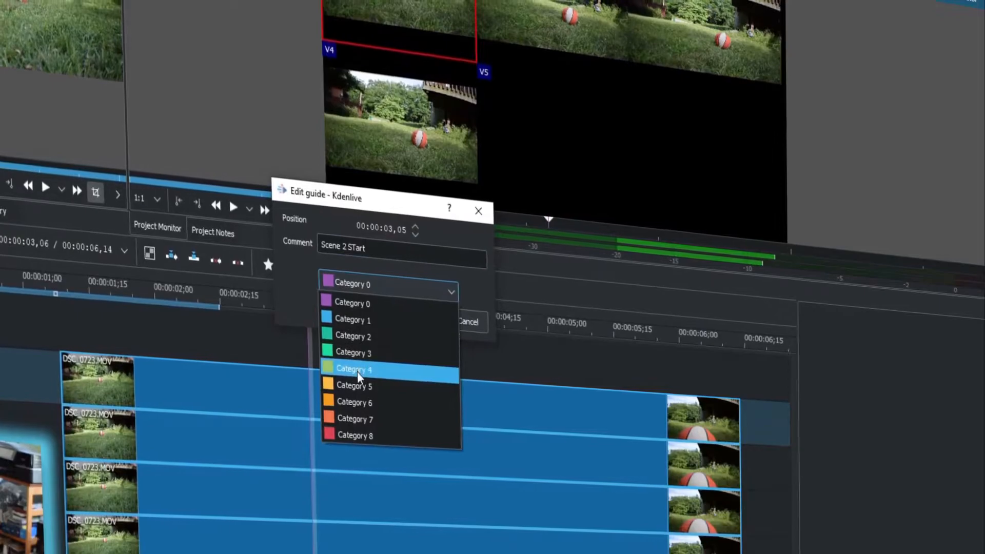
click(353, 369)
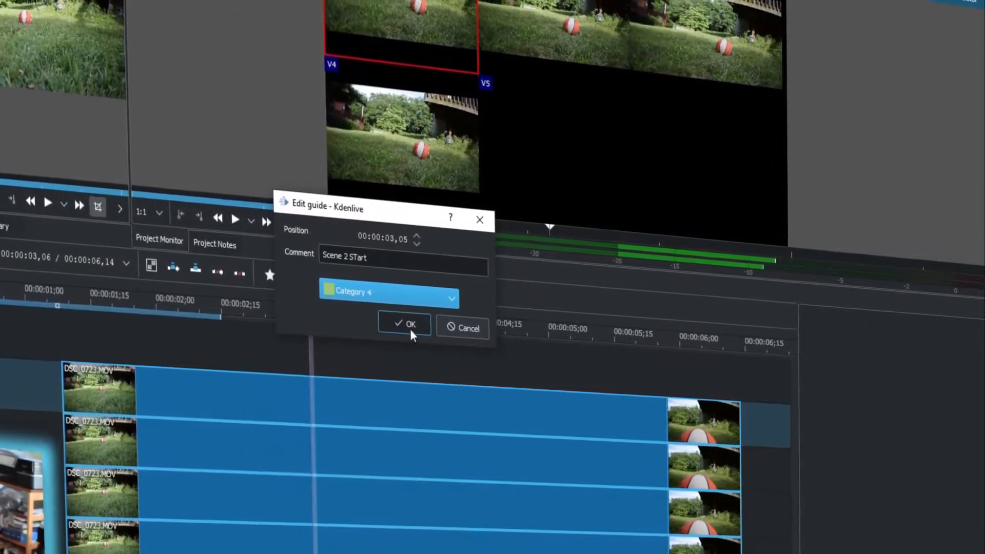
click(406, 325)
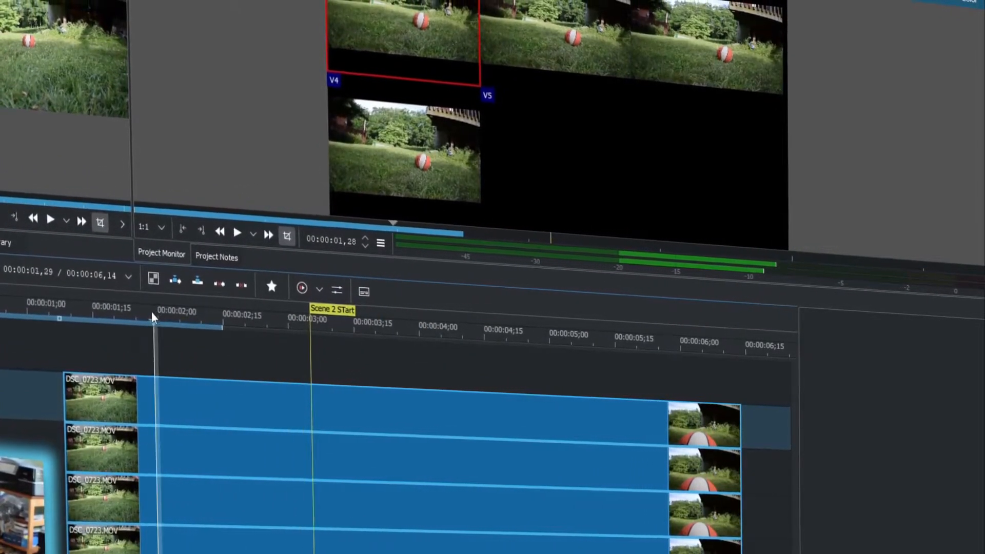
right_click(572, 163)
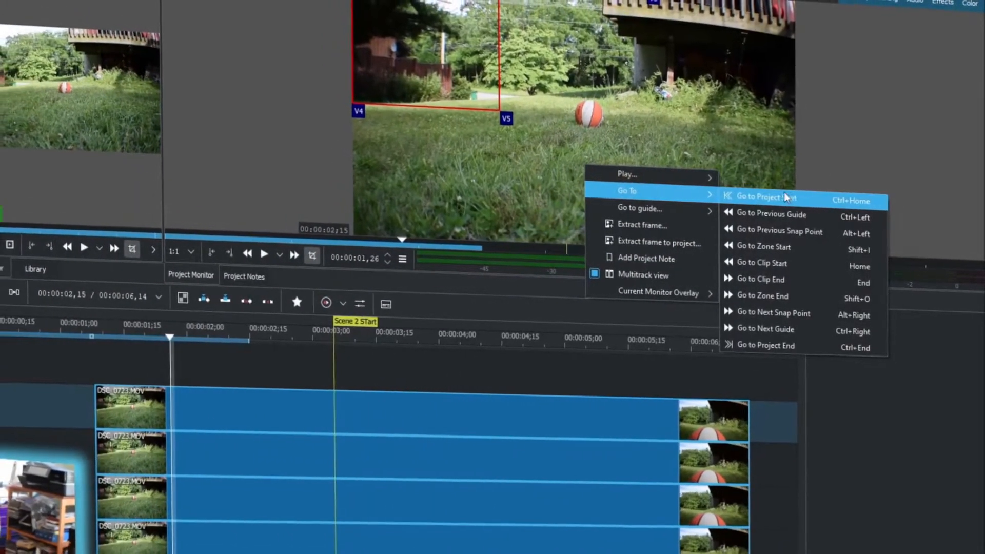
mouse_move(640, 208)
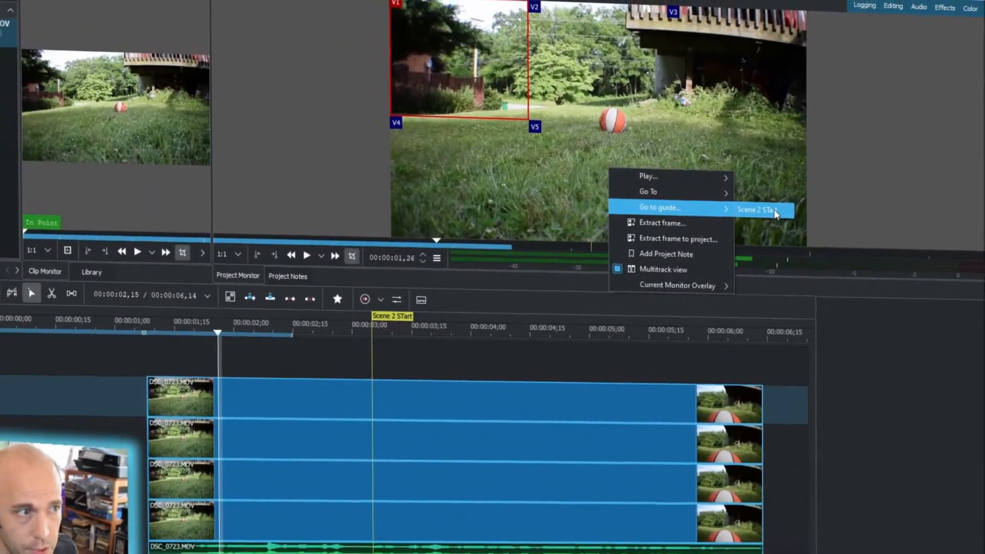
click(758, 209)
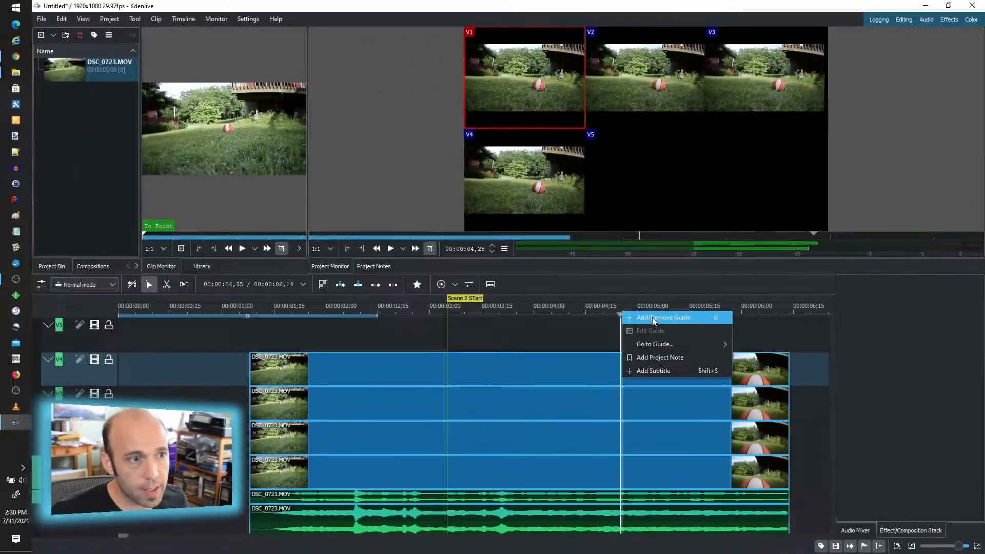
Add a guide at 00:00:04,25 named 'Scene 45' in Category 1, then jump to it
click(663, 318)
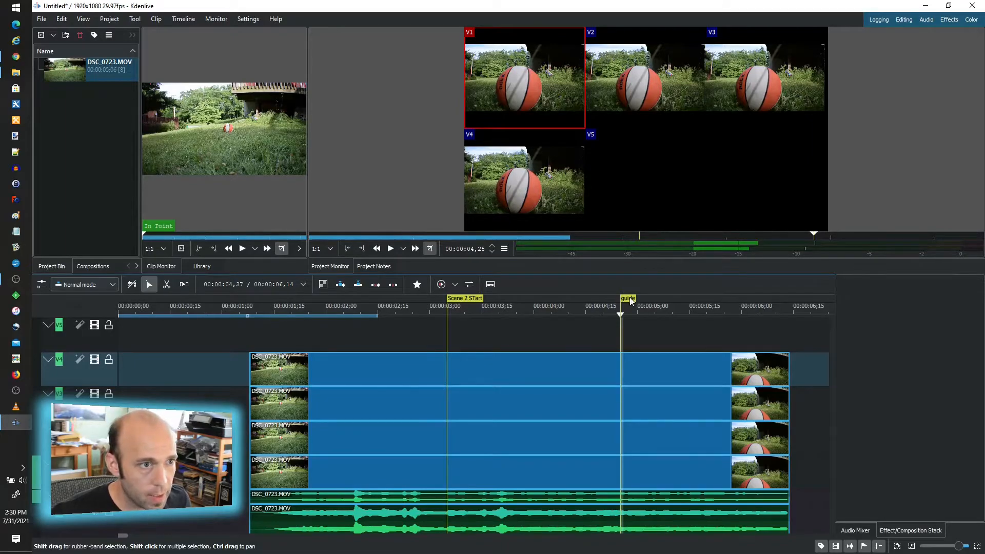
double_click(627, 297)
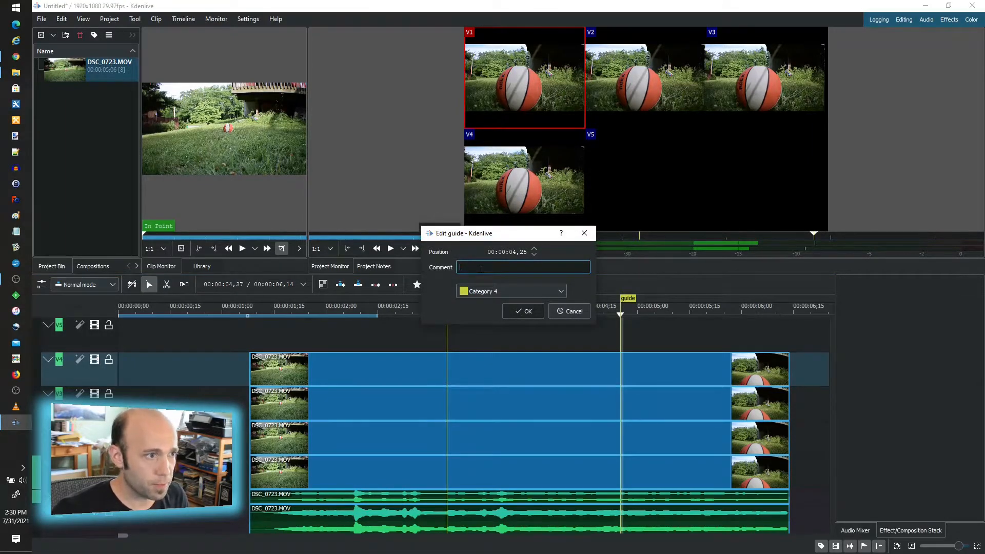
text(Scene 4:)
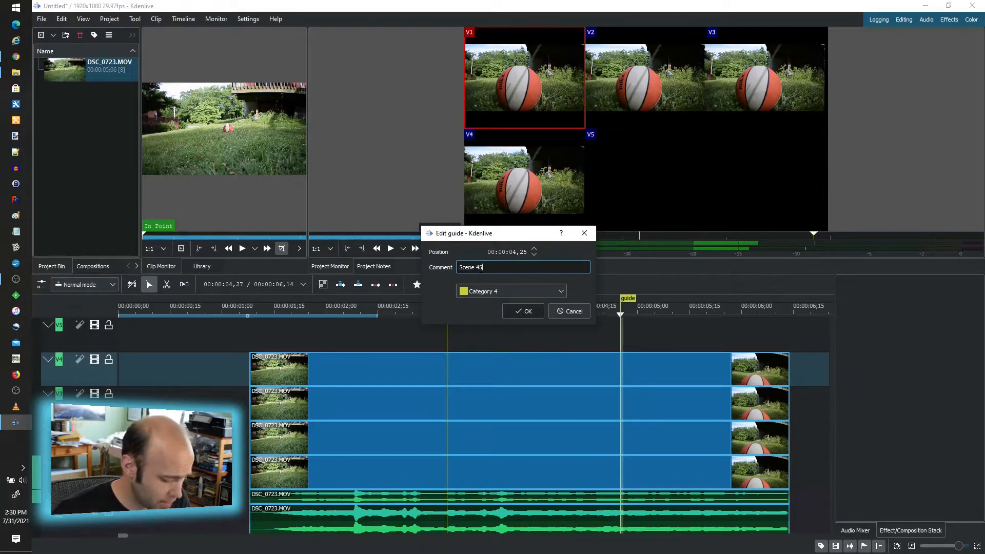
click(511, 291)
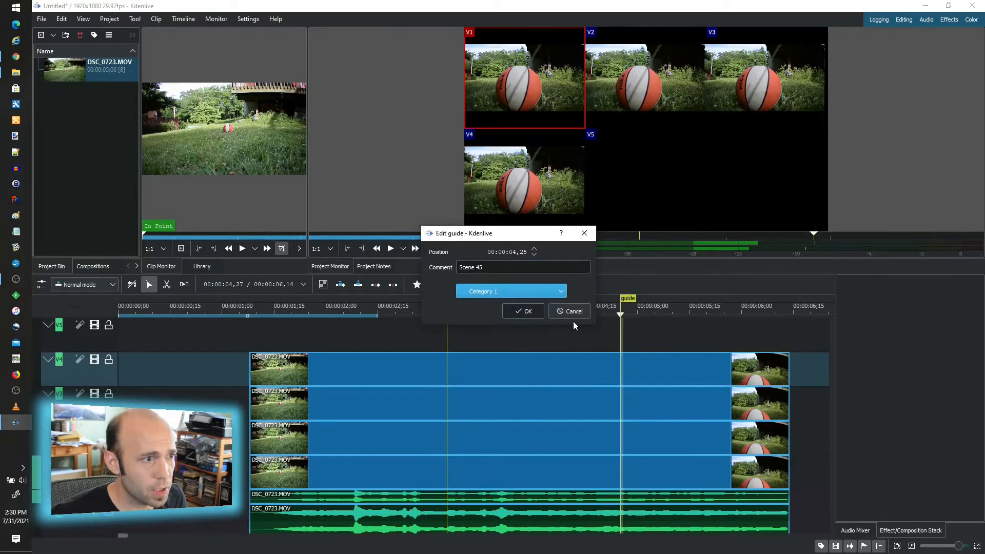
click(523, 311)
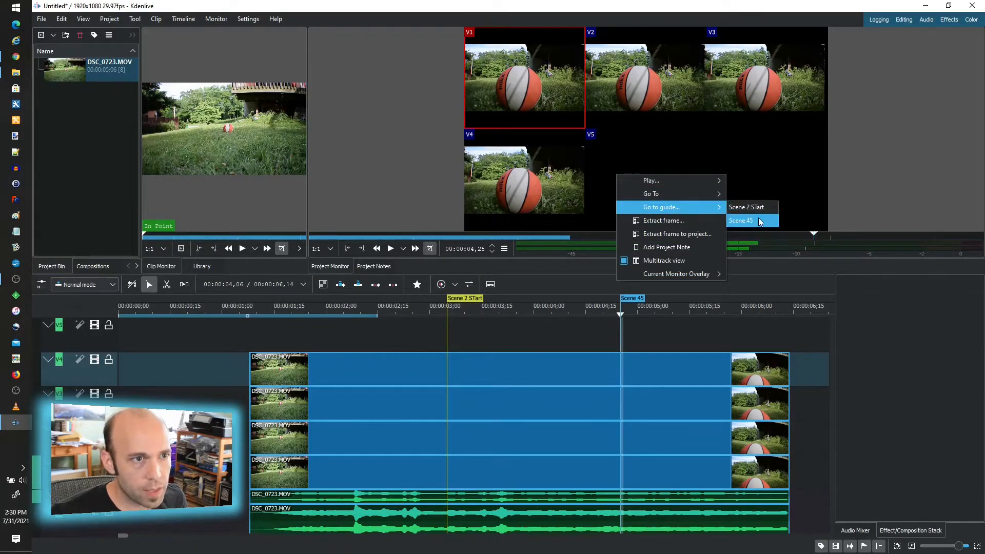
click(741, 221)
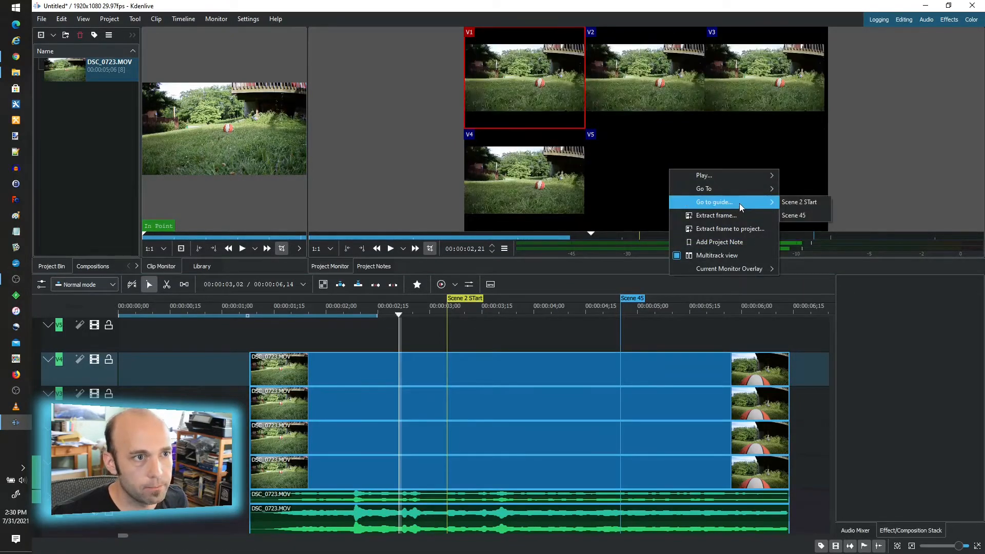
click(793, 215)
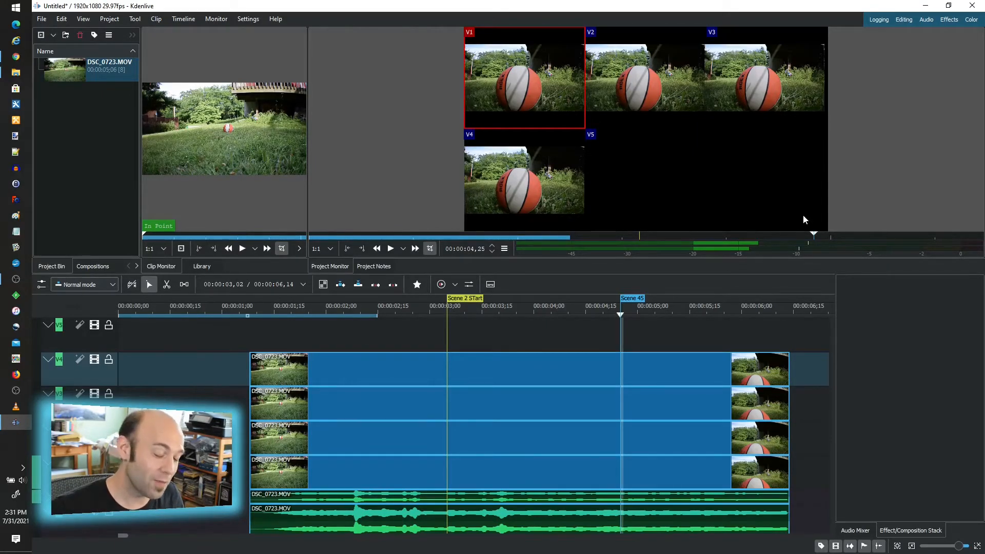
click(155, 18)
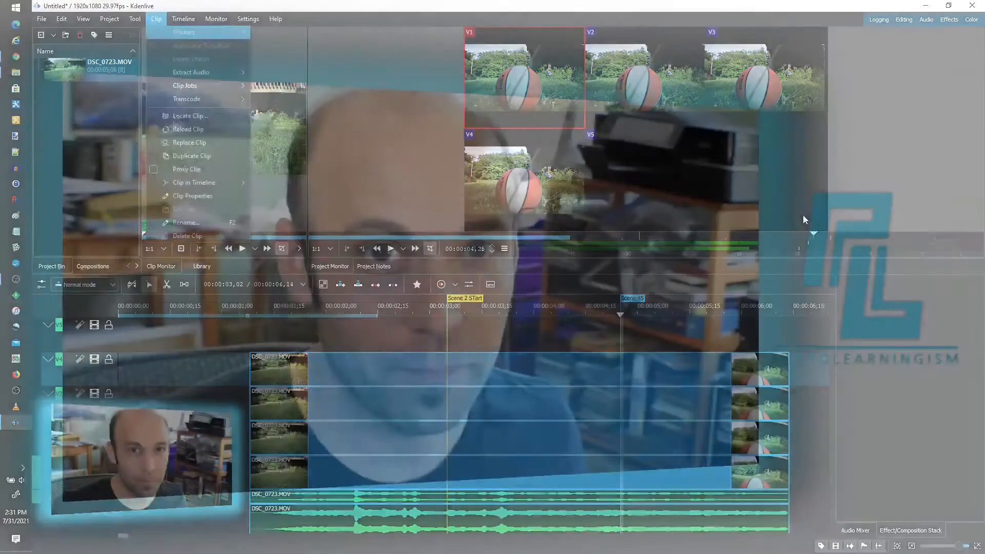